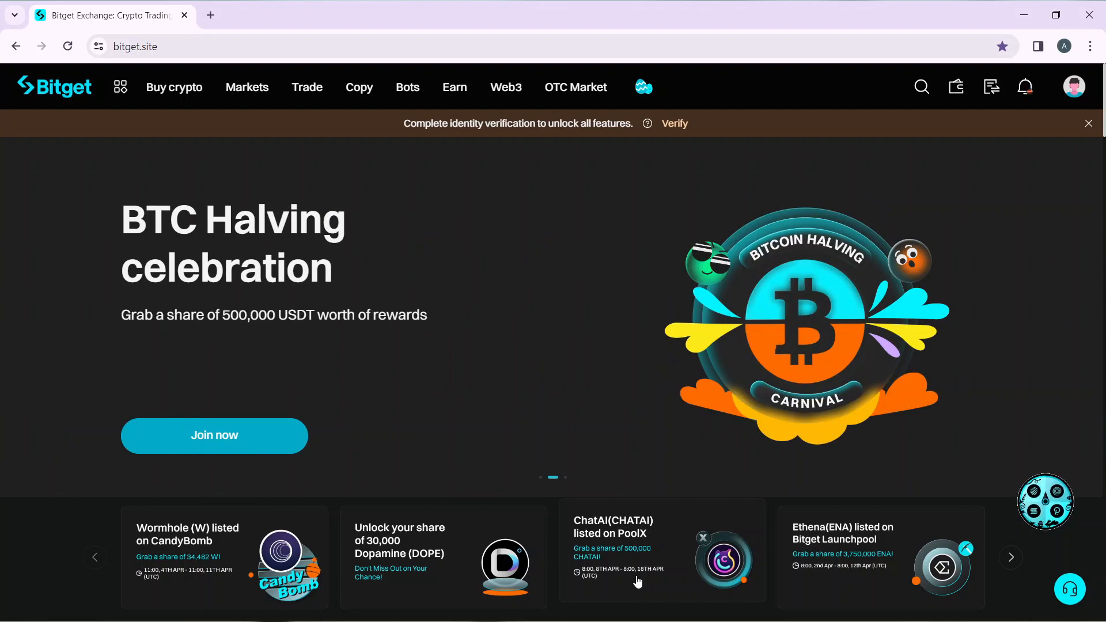
# Go from the profile avatar to the Coupons page and its empty Tasks (0) list.
pyautogui.click(1010, 558)
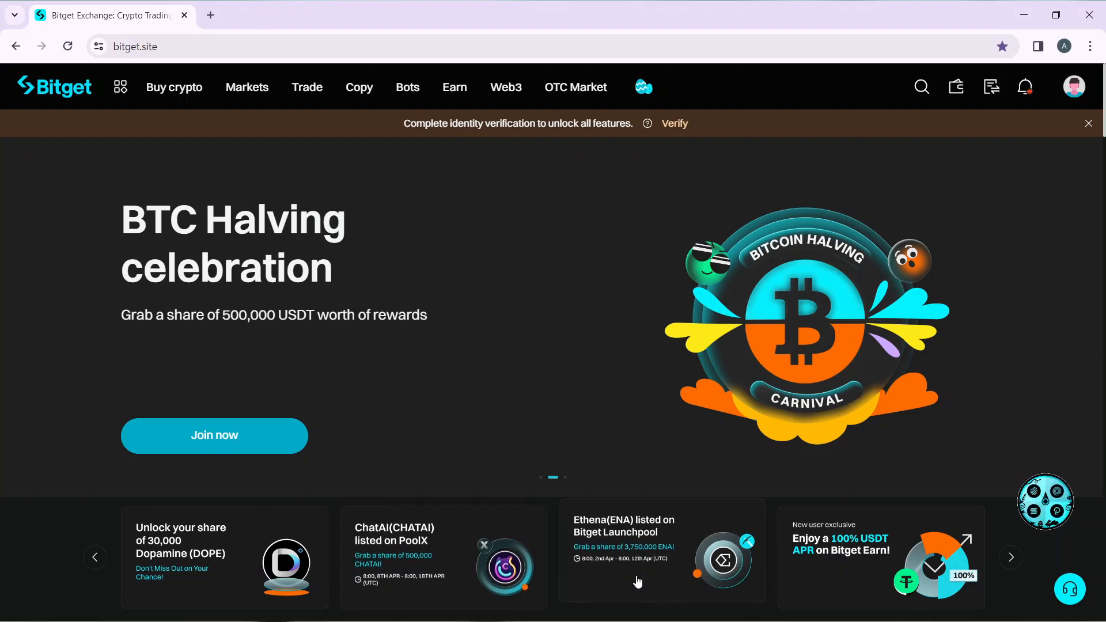
pyautogui.moveTo(507, 301)
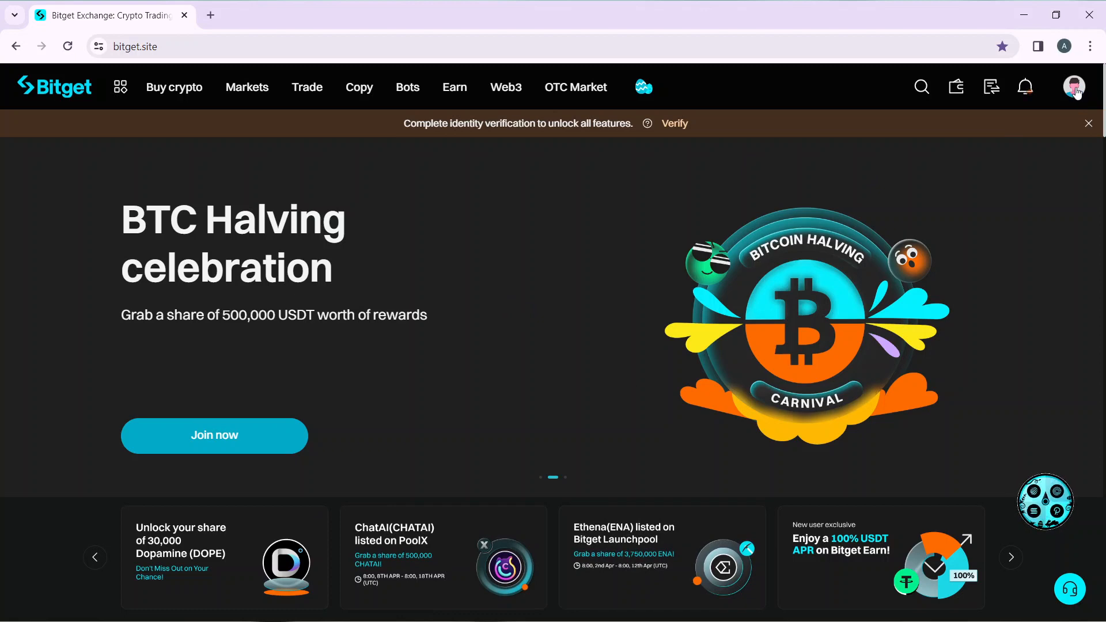
pyautogui.click(1074, 87)
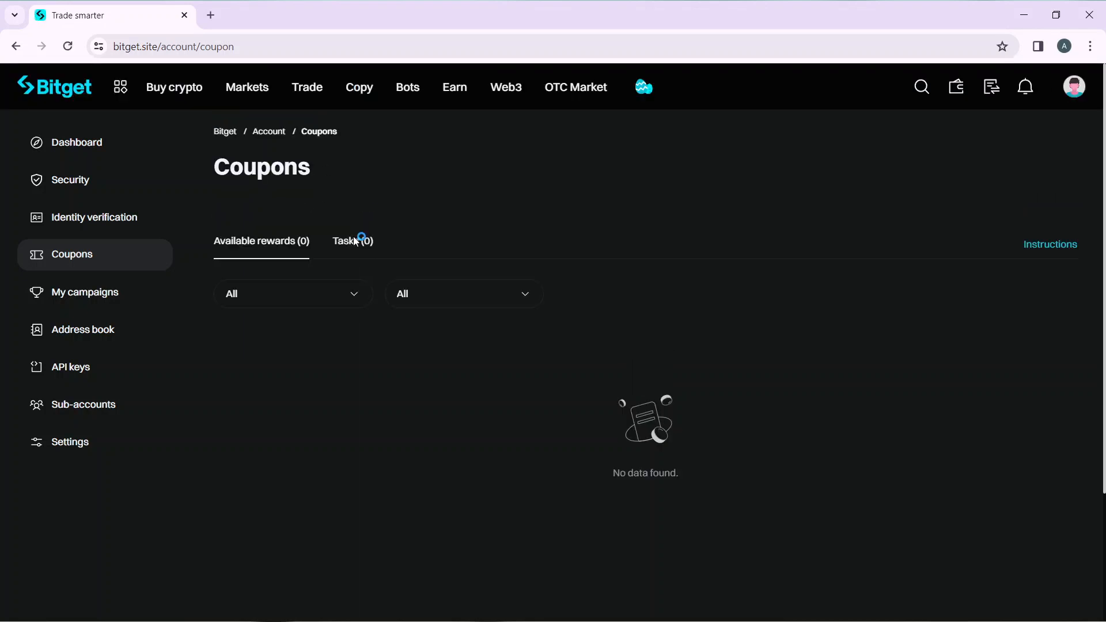
pyautogui.moveTo(458, 263)
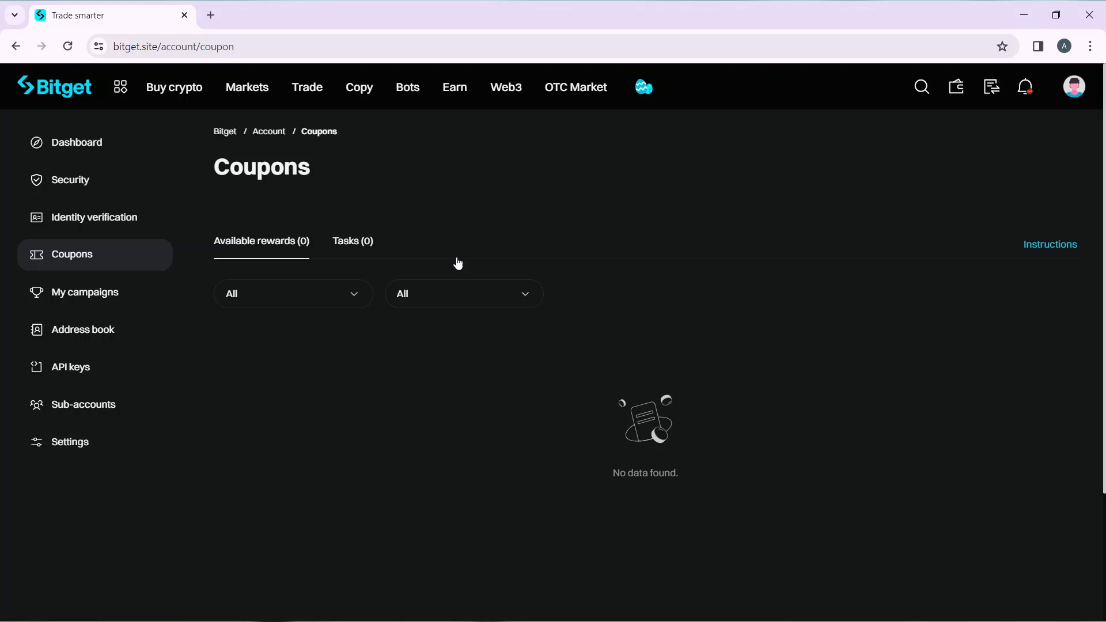
pyautogui.click(352, 241)
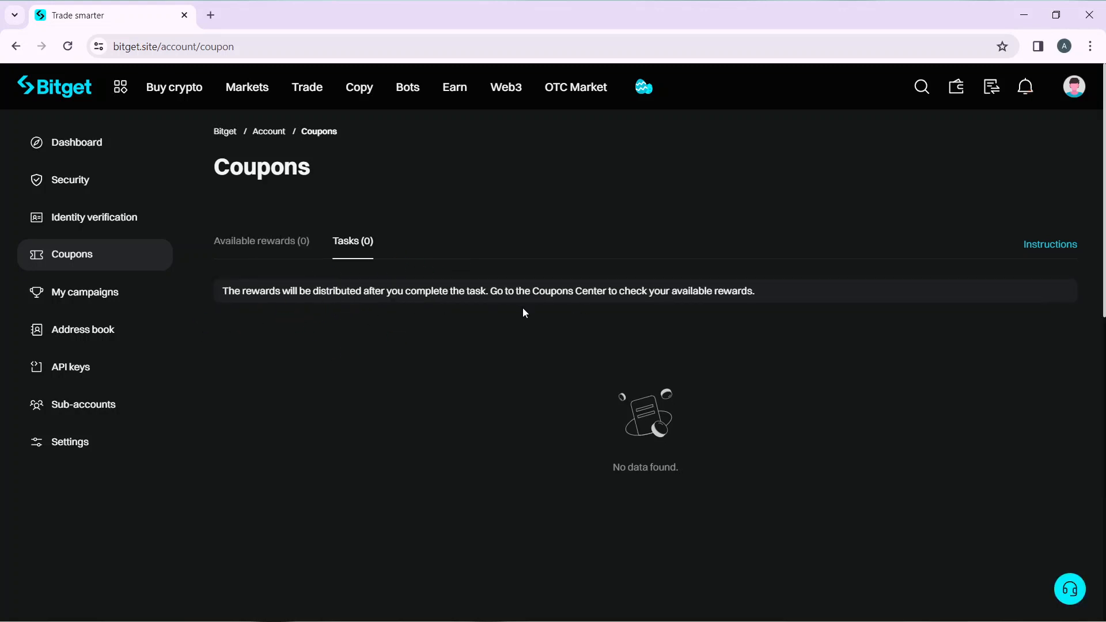
pyautogui.moveTo(735, 306)
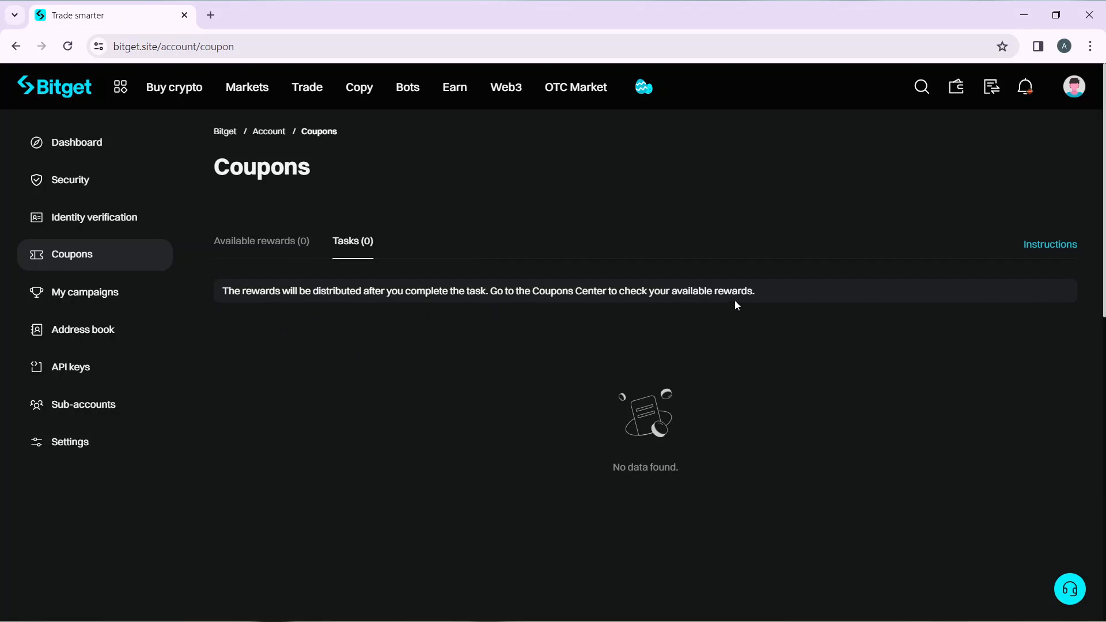
pyautogui.moveTo(577, 309)
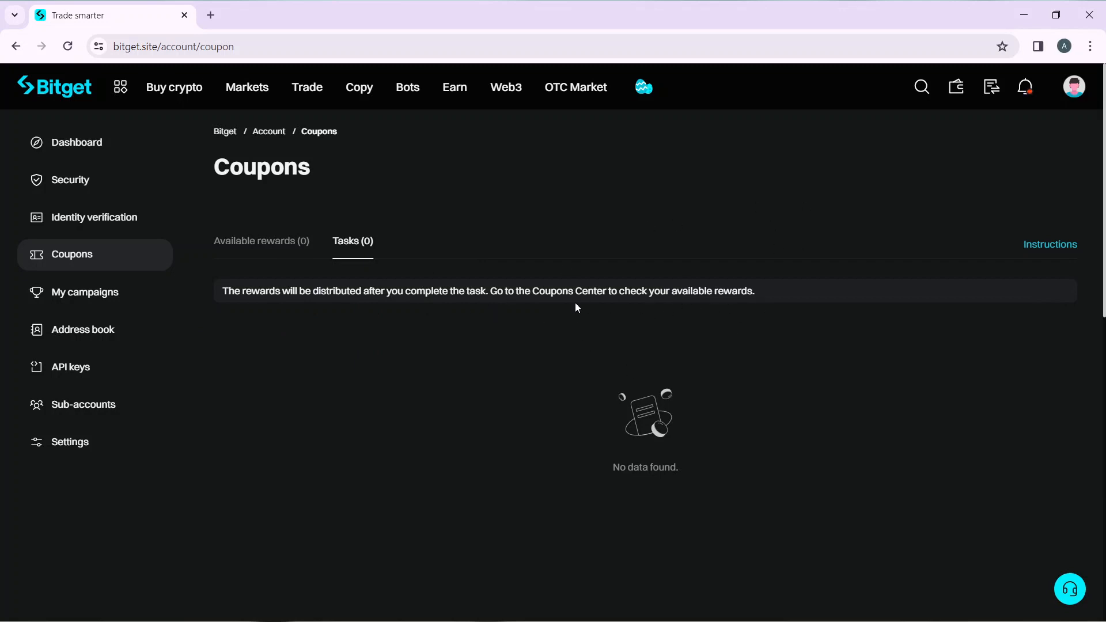
pyautogui.moveTo(861, 346)
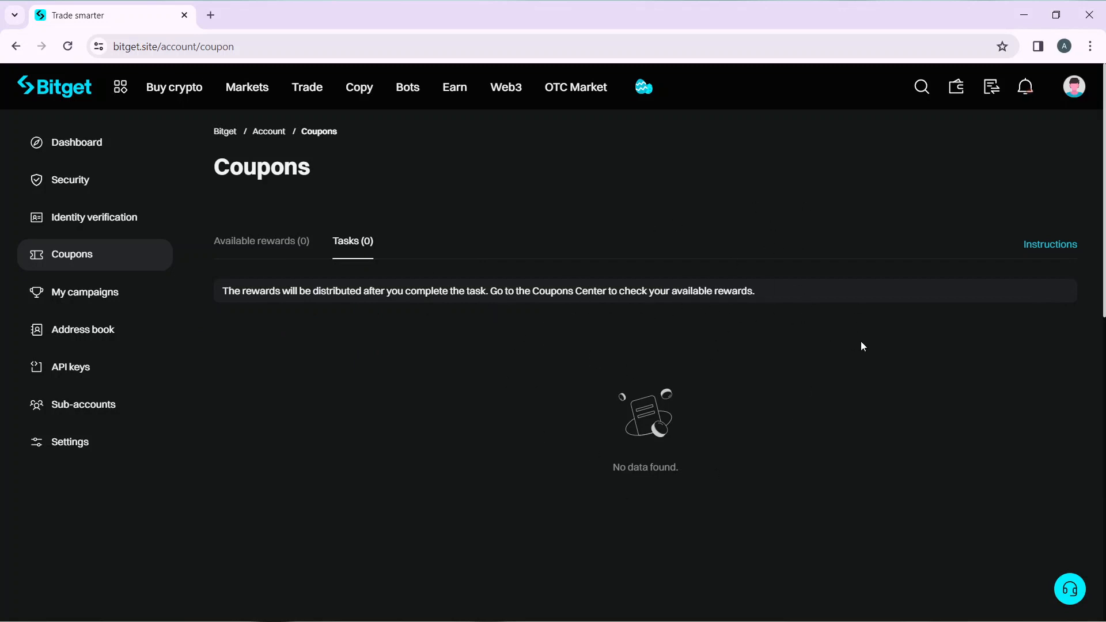
pyautogui.moveTo(1064, 247)
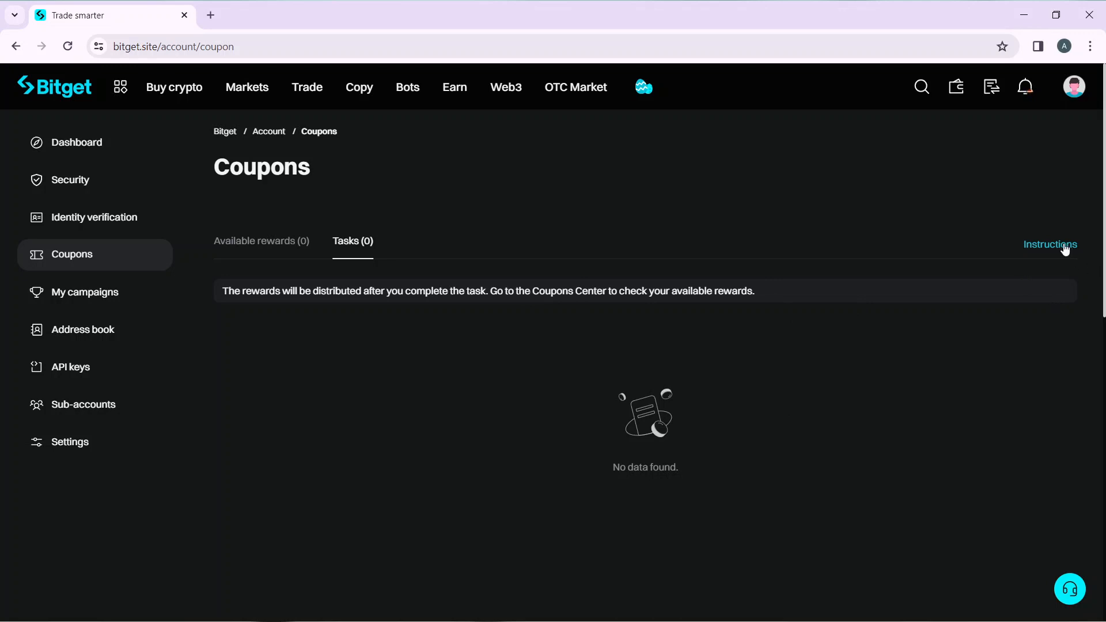
pyautogui.click(1051, 245)
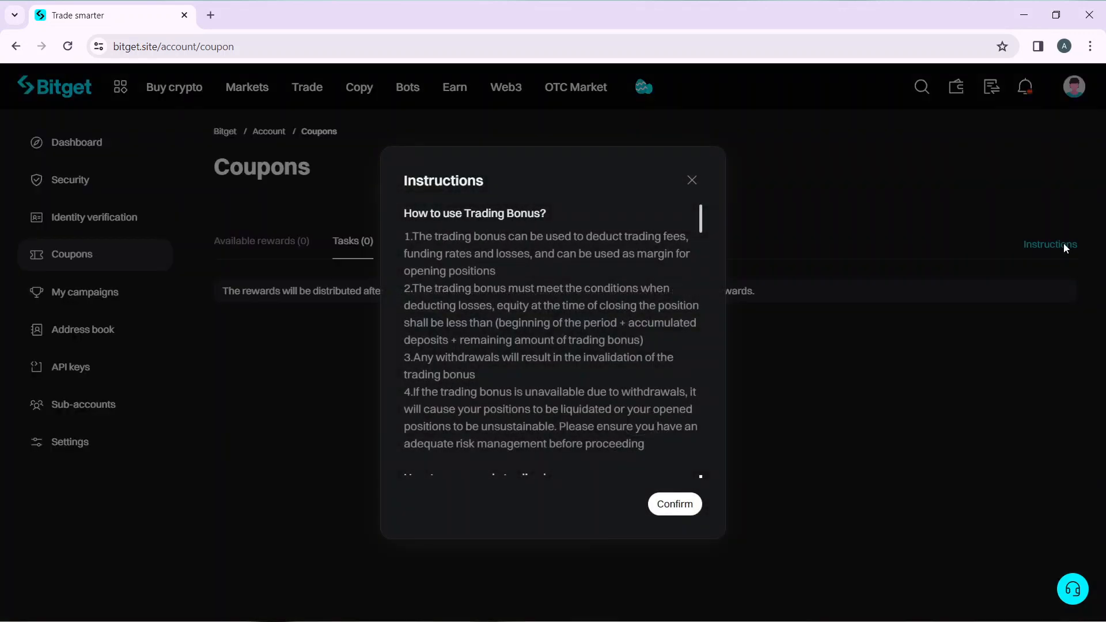
pyautogui.scroll(-3)
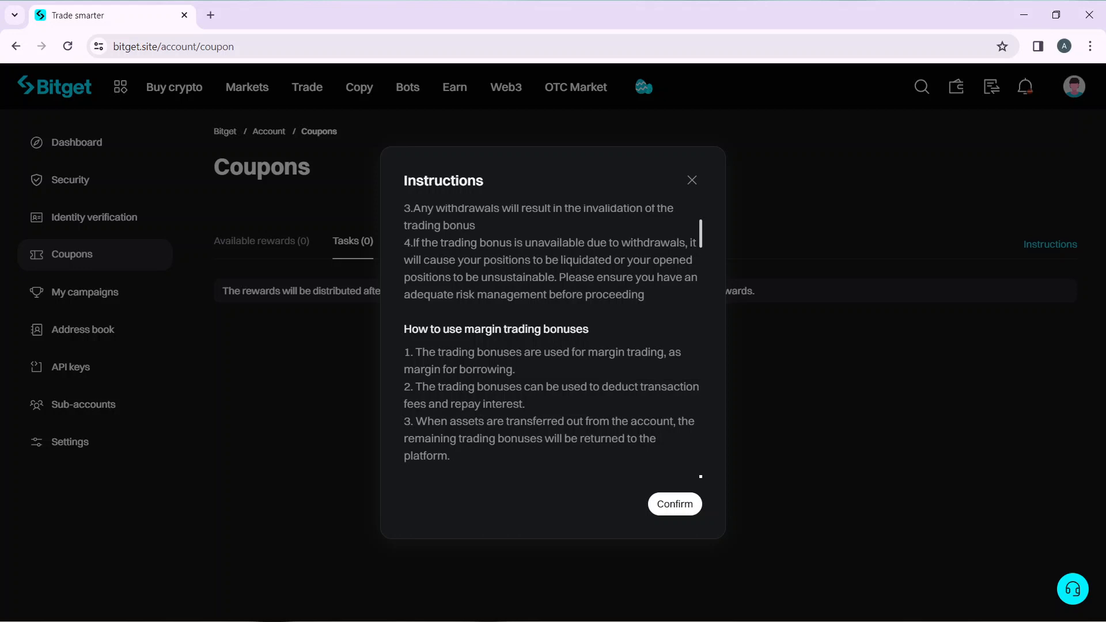
pyautogui.scroll(-3)
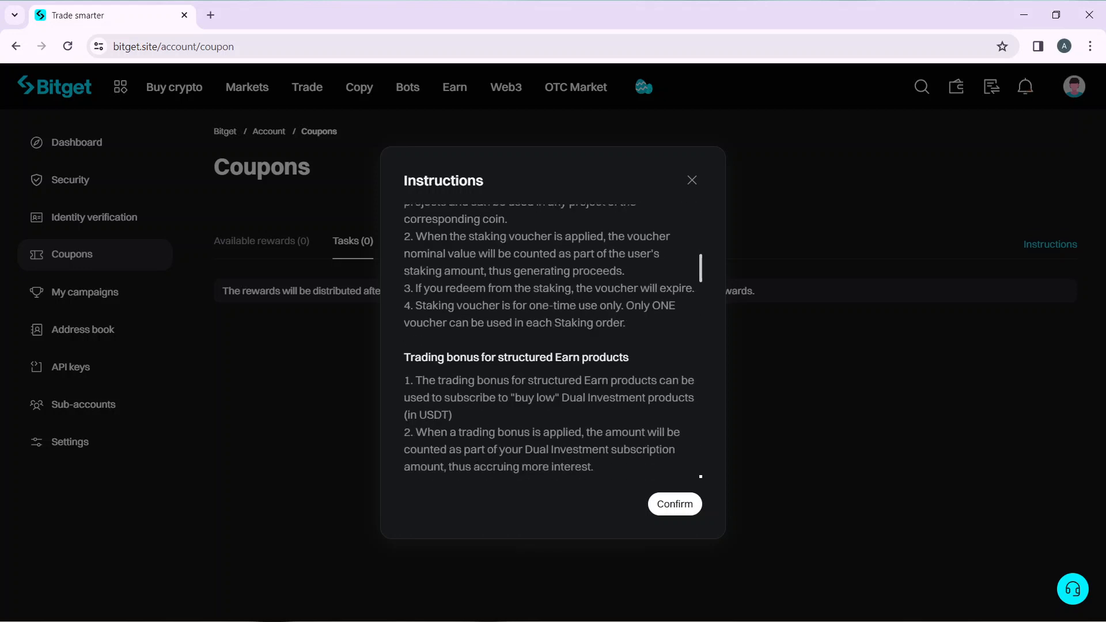
pyautogui.scroll(-3)
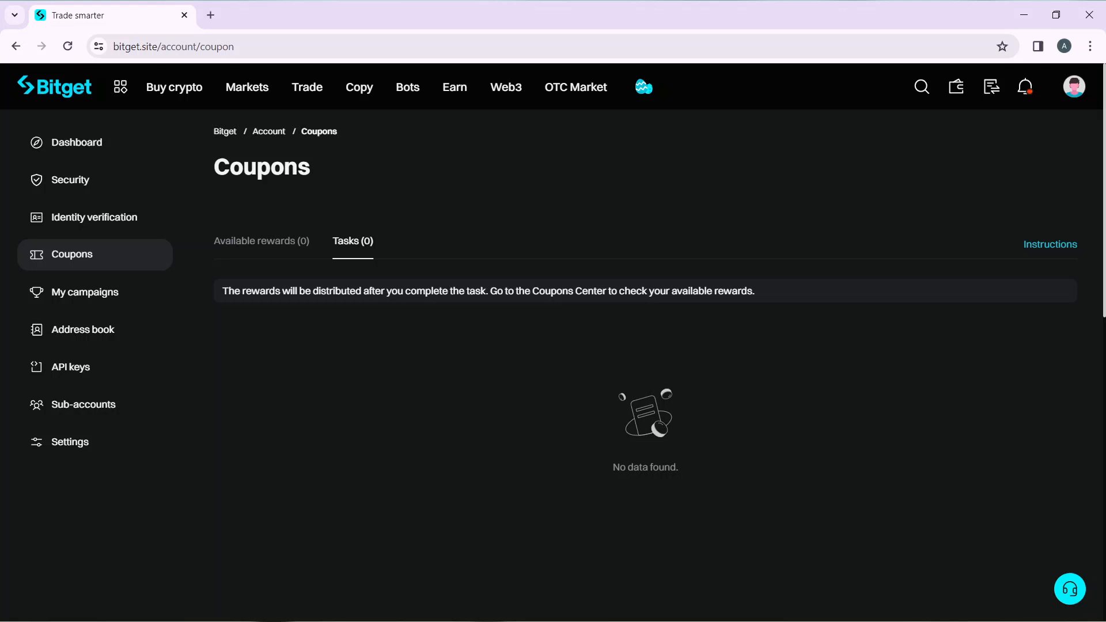
# Reach the Rewards Center via the Coupons Center link and view the welcome pack coupons.
pyautogui.click(120, 88)
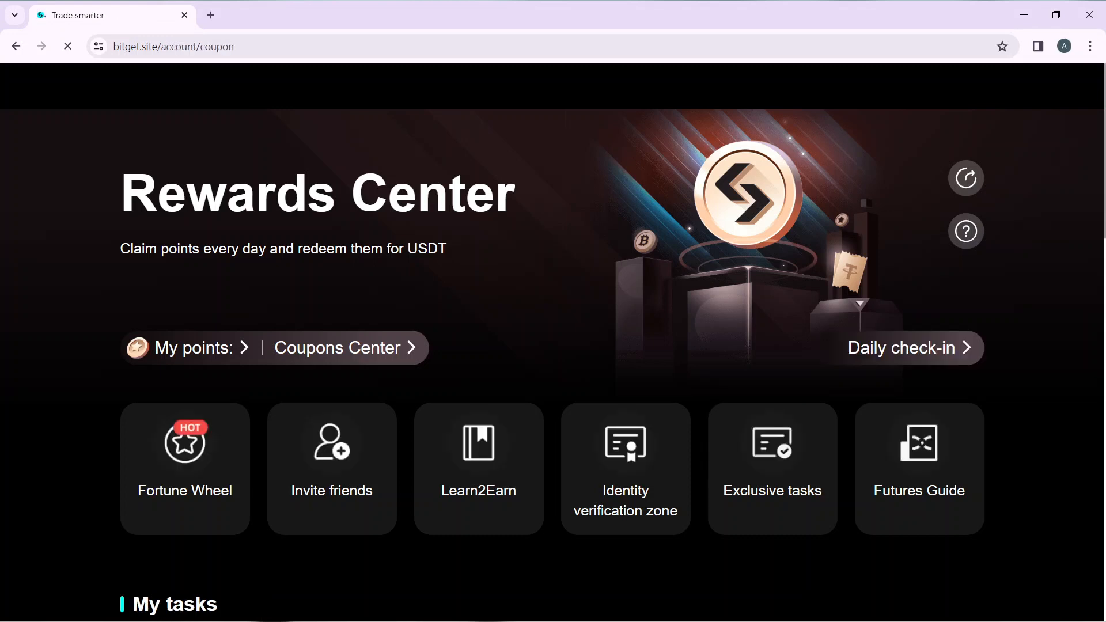
pyautogui.click(336, 348)
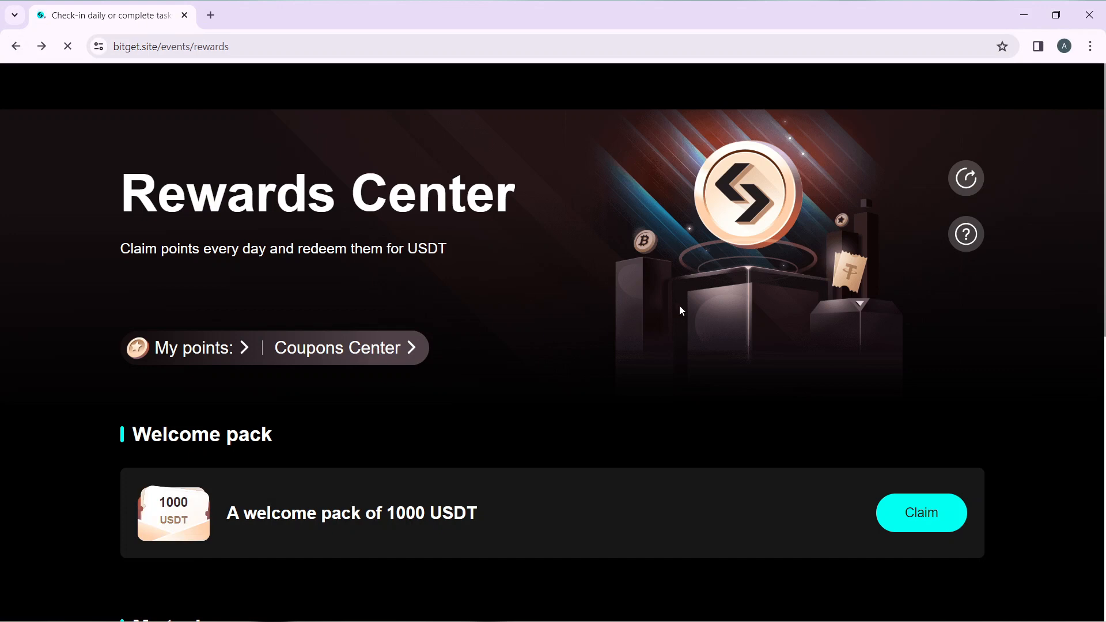
pyautogui.moveTo(571, 288)
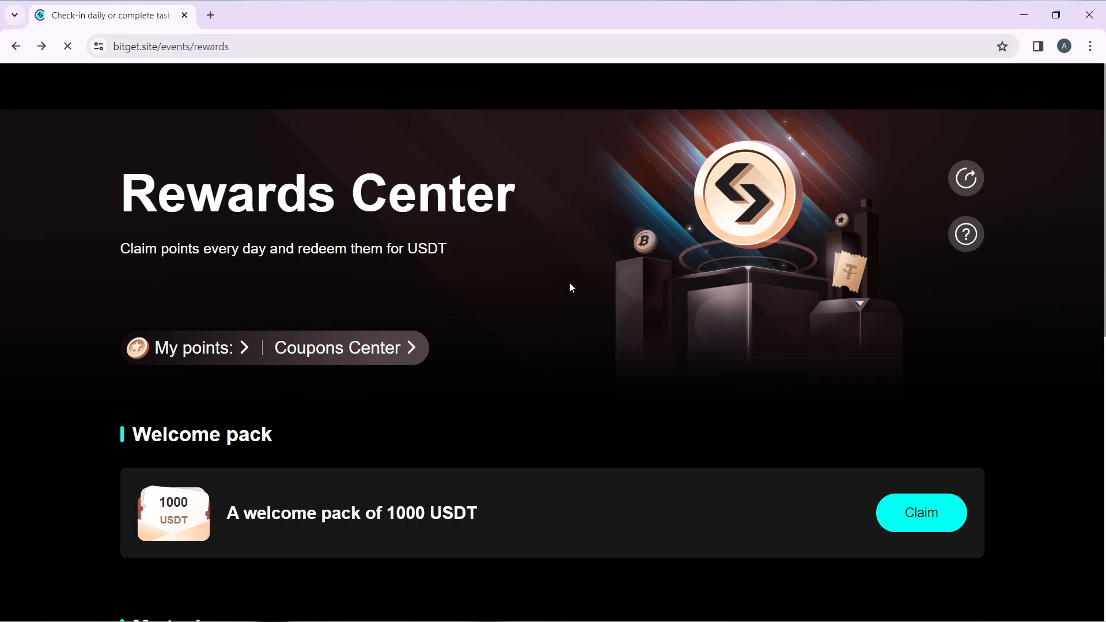
pyautogui.scroll(-3)
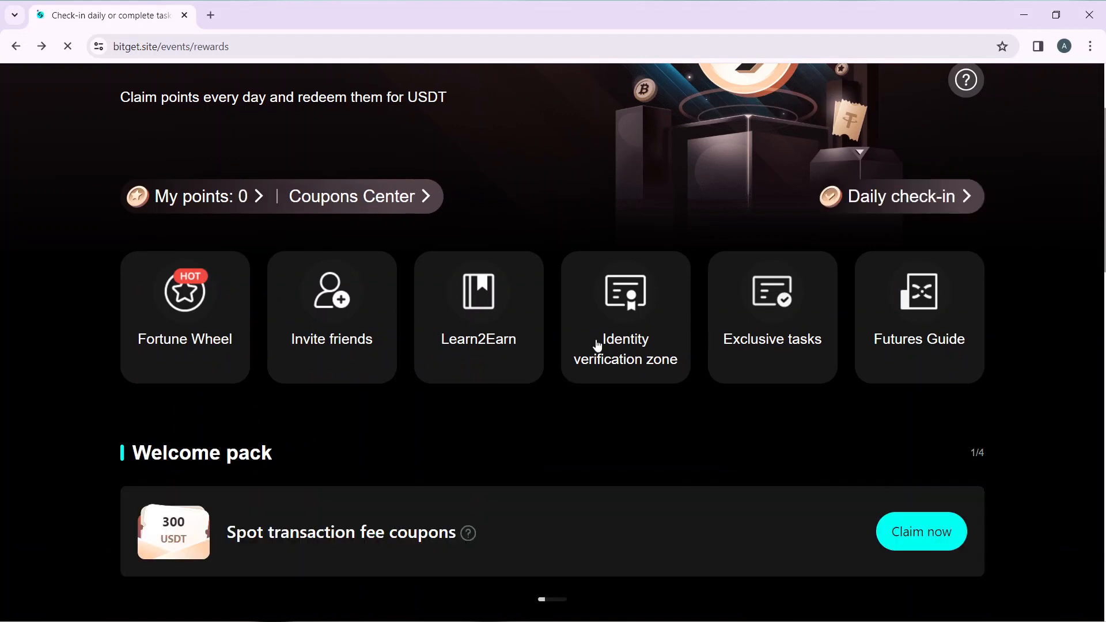
pyautogui.moveTo(718, 512)
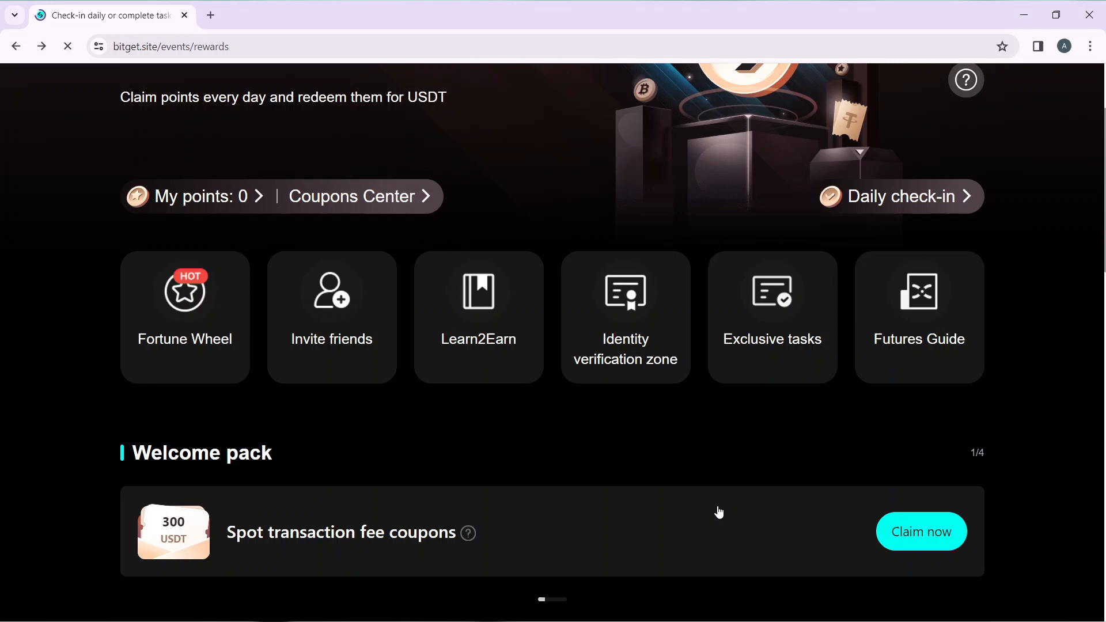
# View the new-user task details: First-time deposit, Trading challenge, Identity verification, Assets challenge.
pyautogui.scroll(-3)
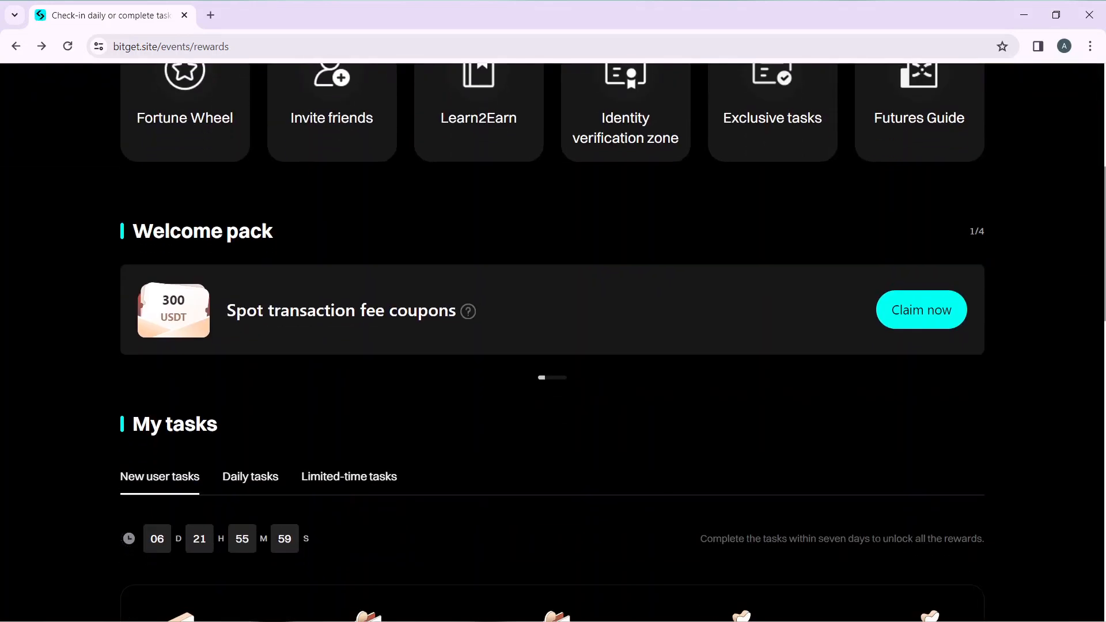
pyautogui.scroll(-3)
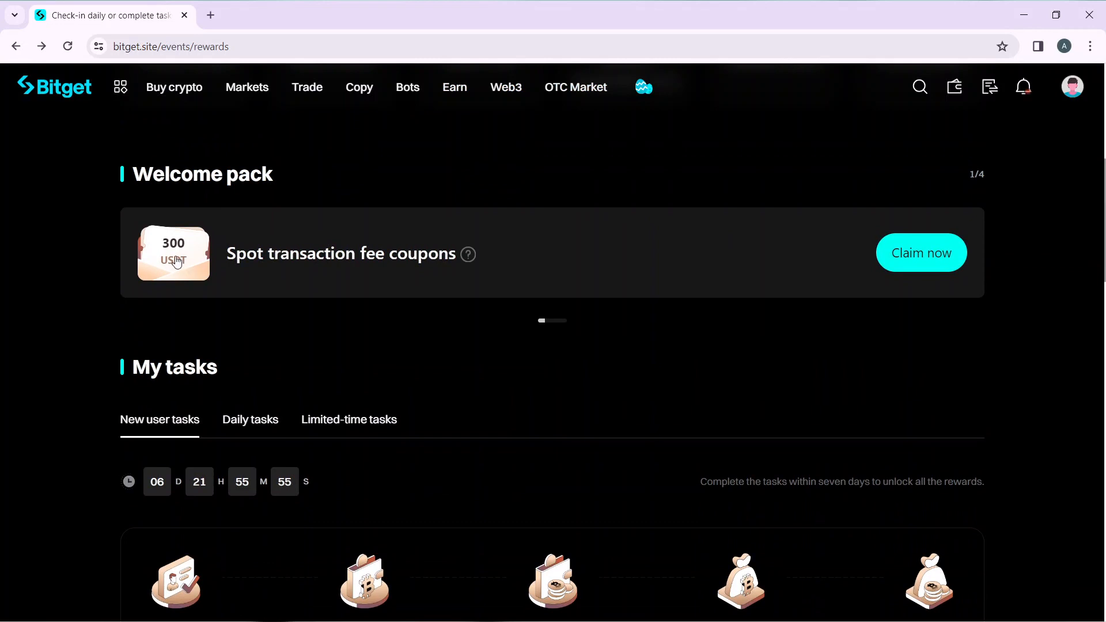
pyautogui.moveTo(939, 288)
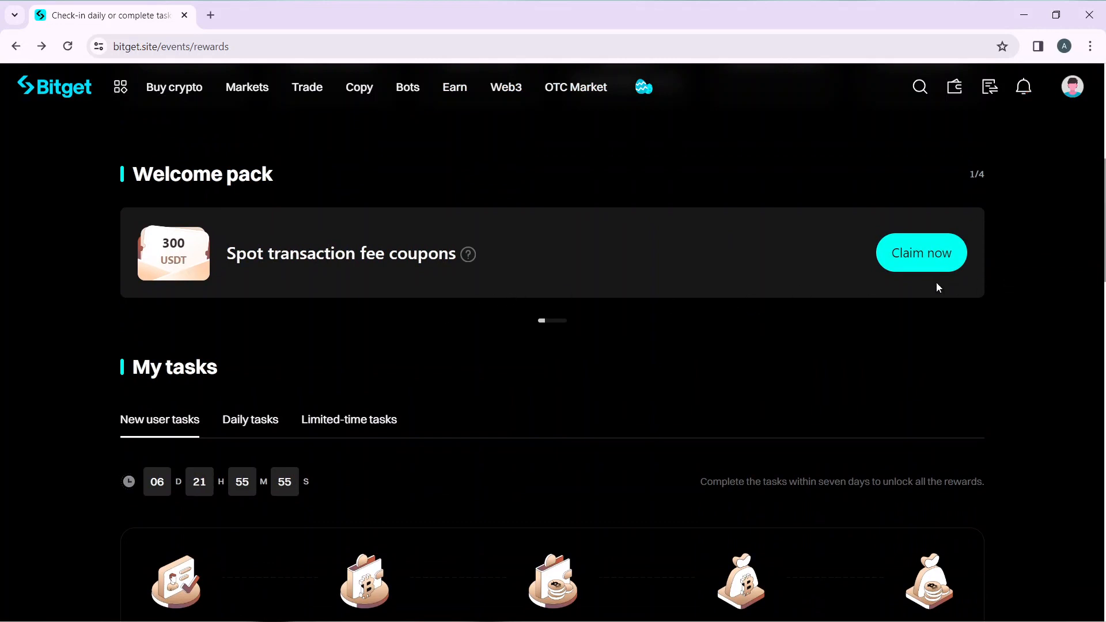
pyautogui.moveTo(735, 396)
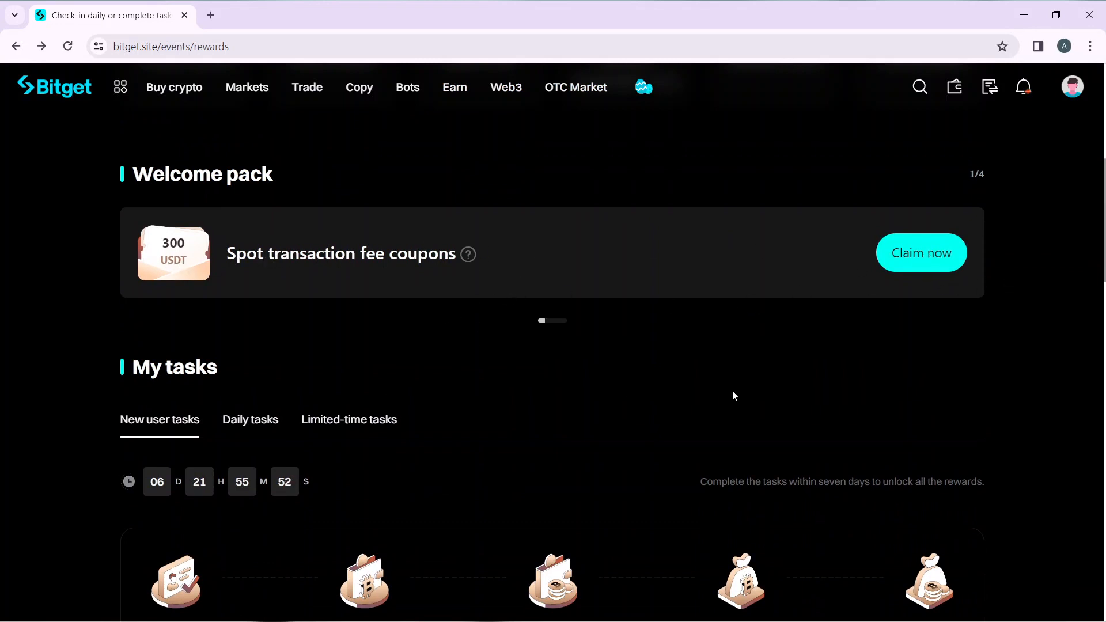
pyautogui.scroll(-3)
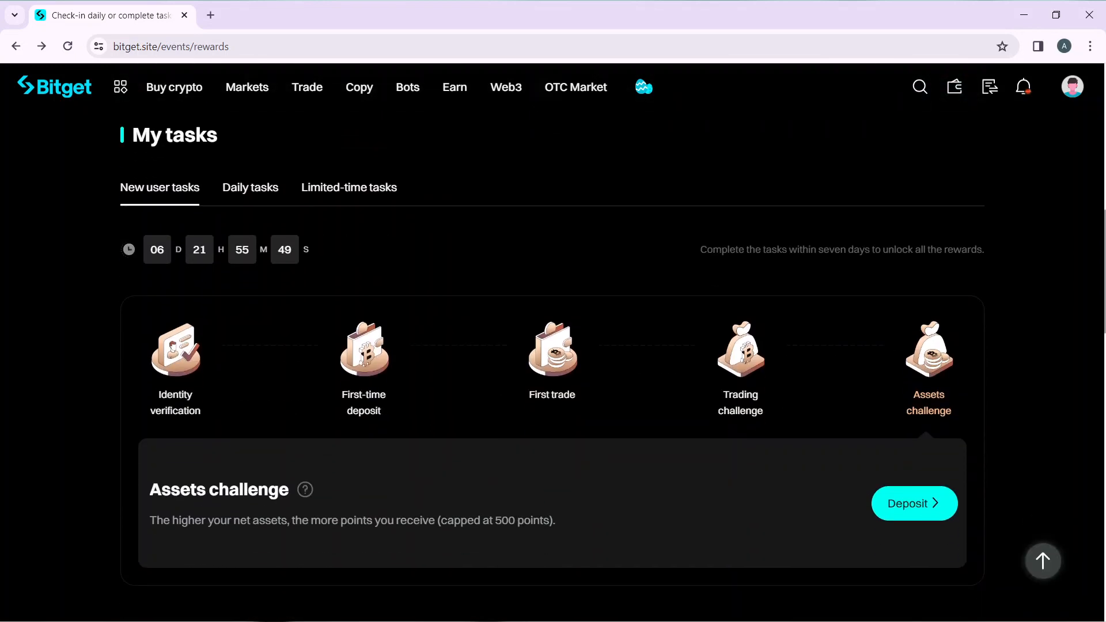
pyautogui.click(364, 352)
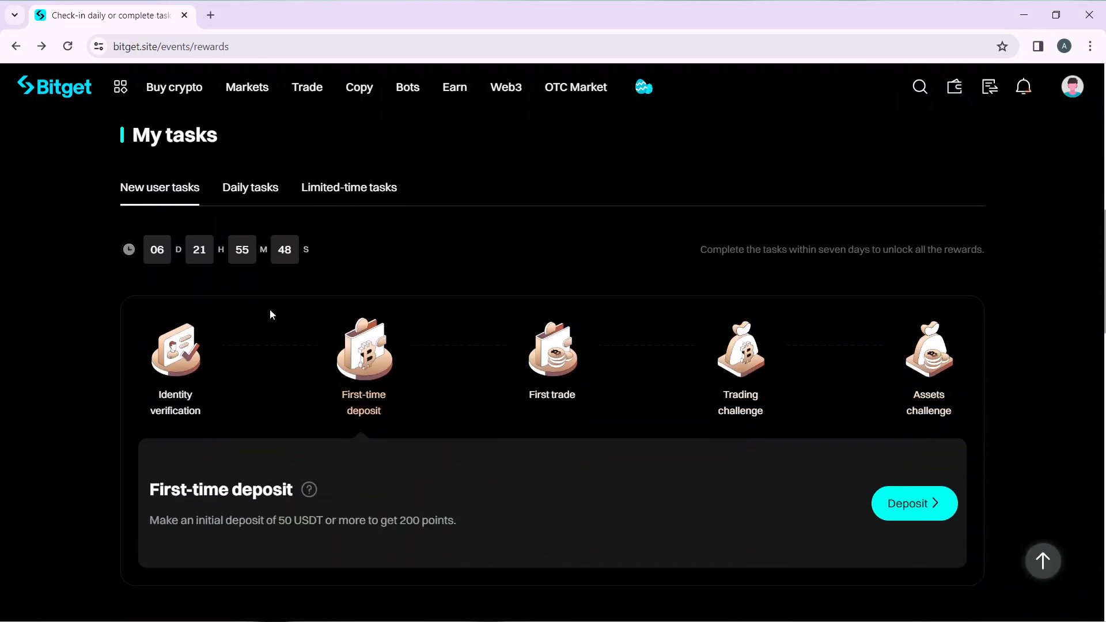
pyautogui.moveTo(379, 404)
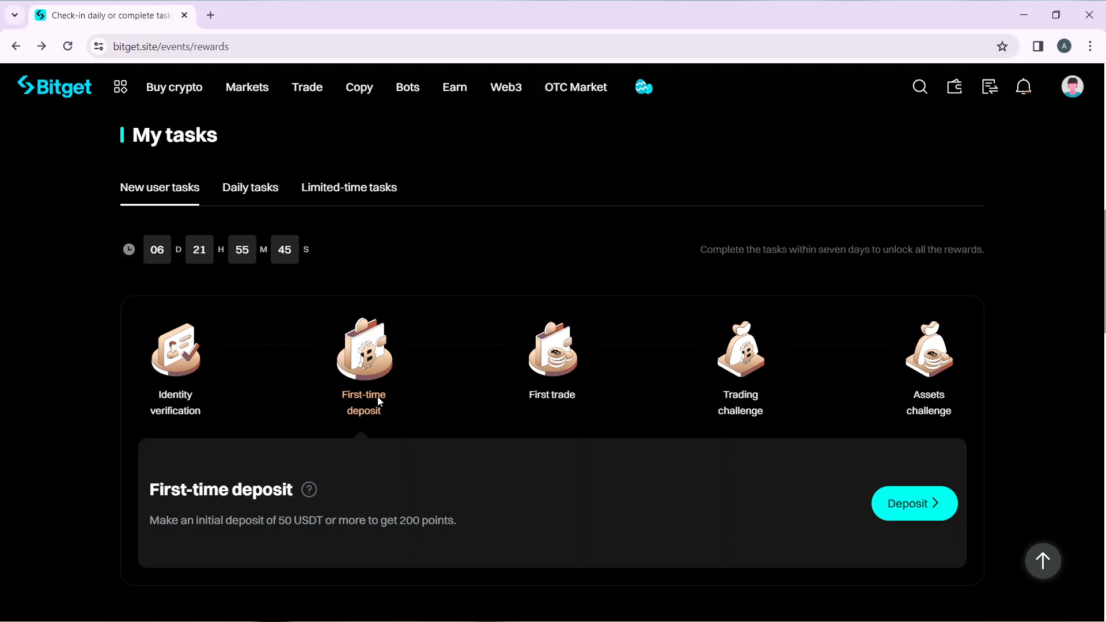
pyautogui.click(739, 349)
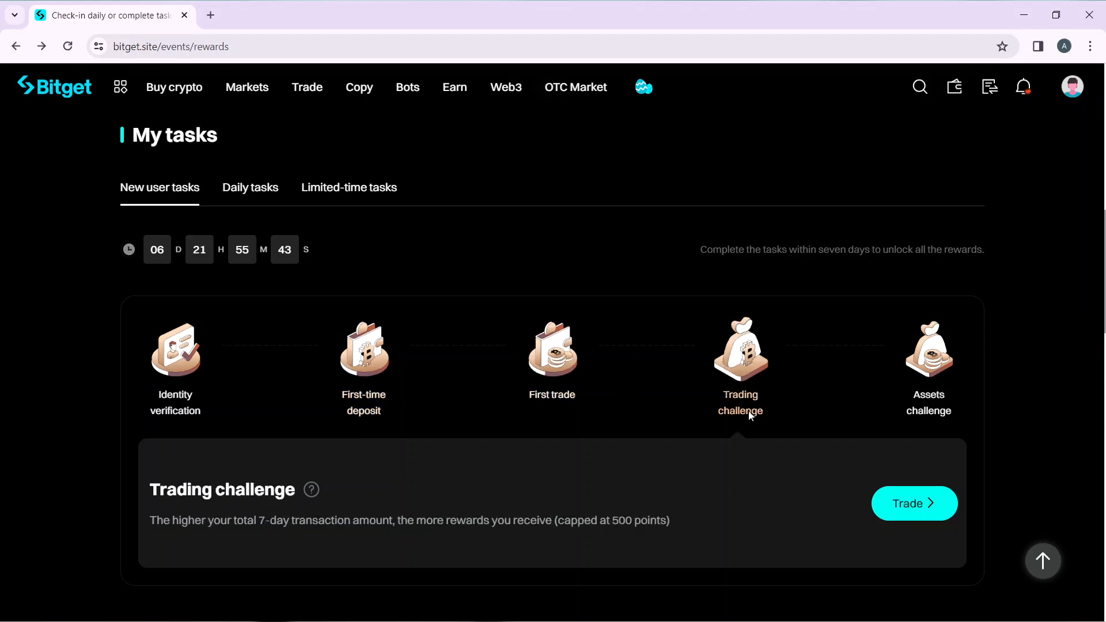
pyautogui.moveTo(437, 422)
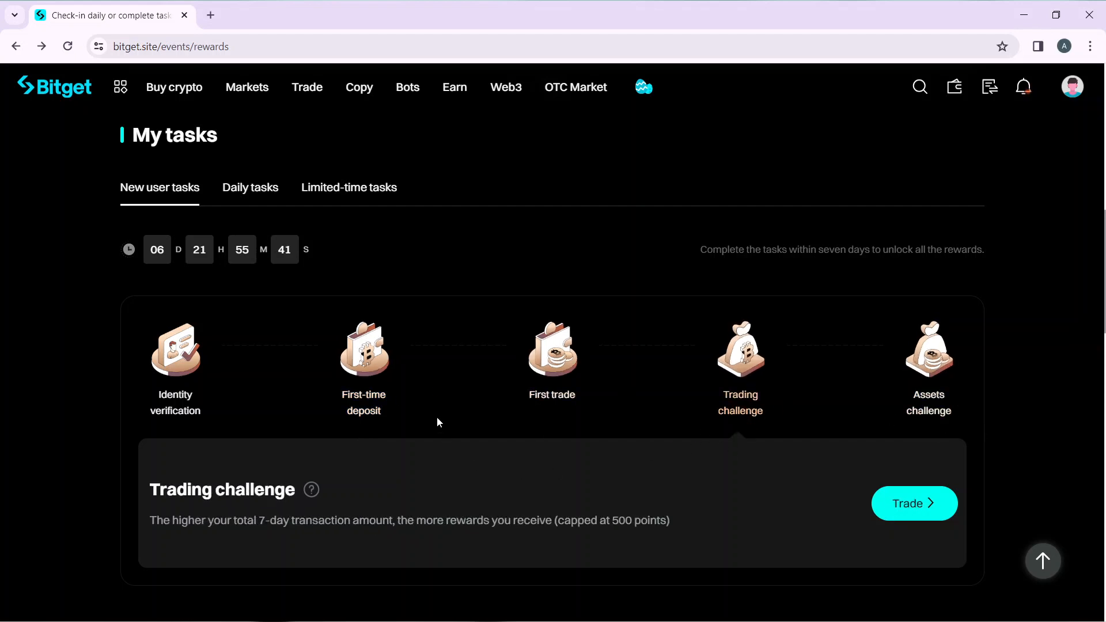
pyautogui.click(175, 350)
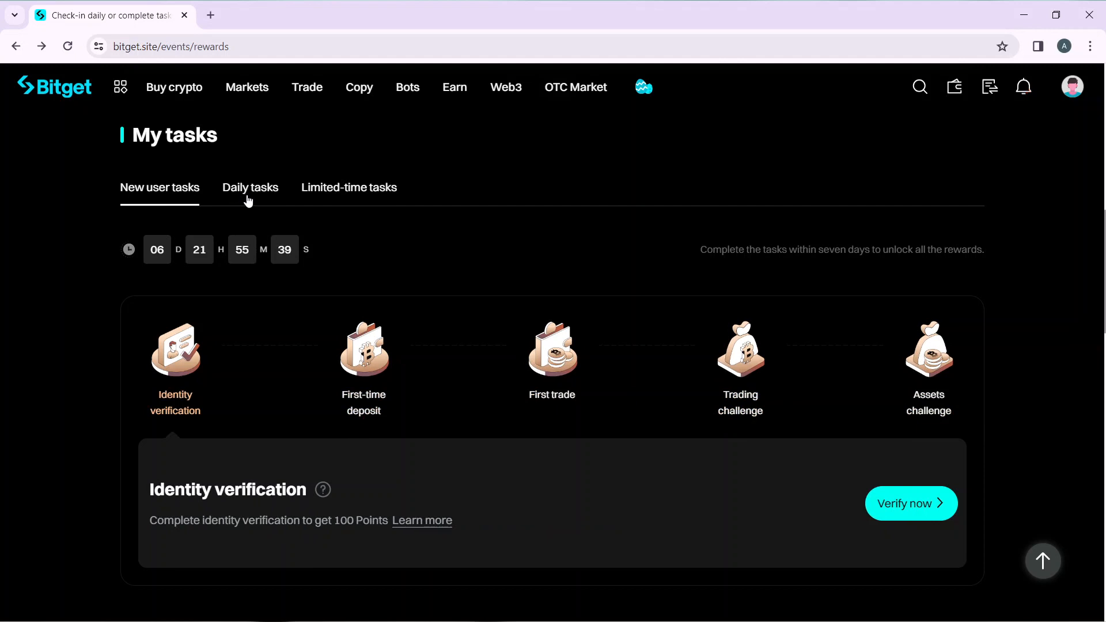
pyautogui.click(928, 350)
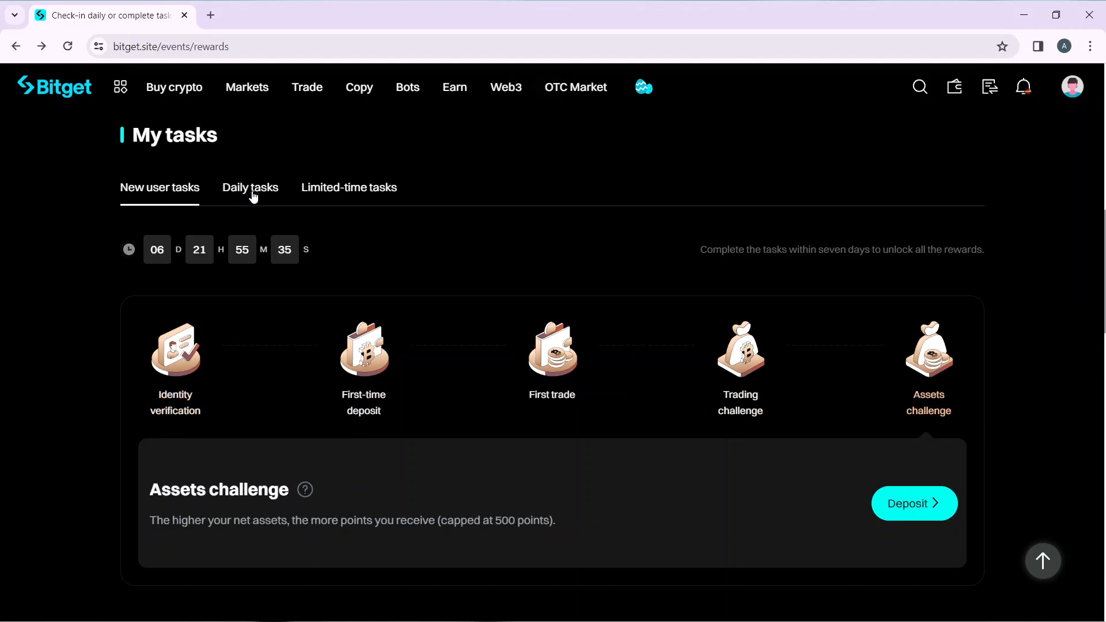
pyautogui.moveTo(235, 189)
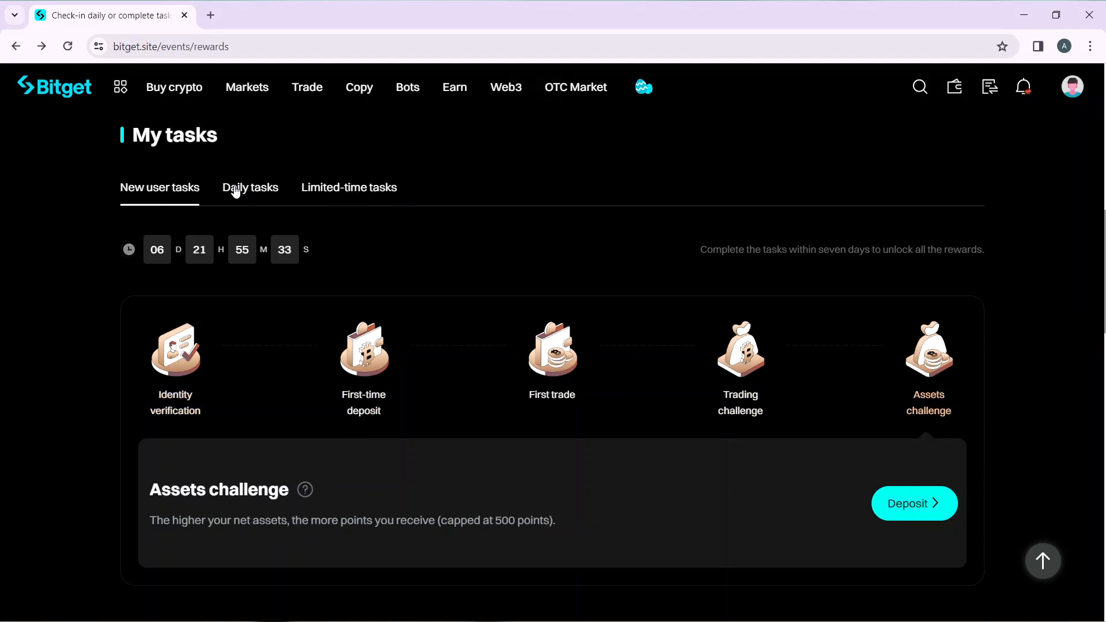
# Compare the Daily tasks and Limited-time tasks lists, ending on Limited-time tasks worth 150–250 points.
pyautogui.click(249, 187)
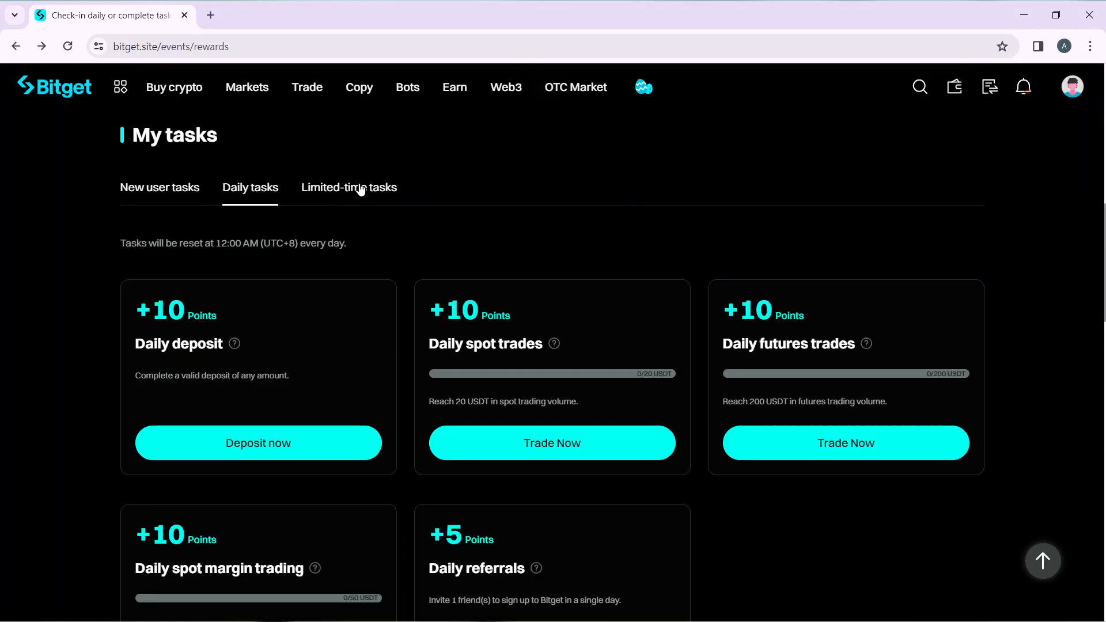
pyautogui.click(349, 187)
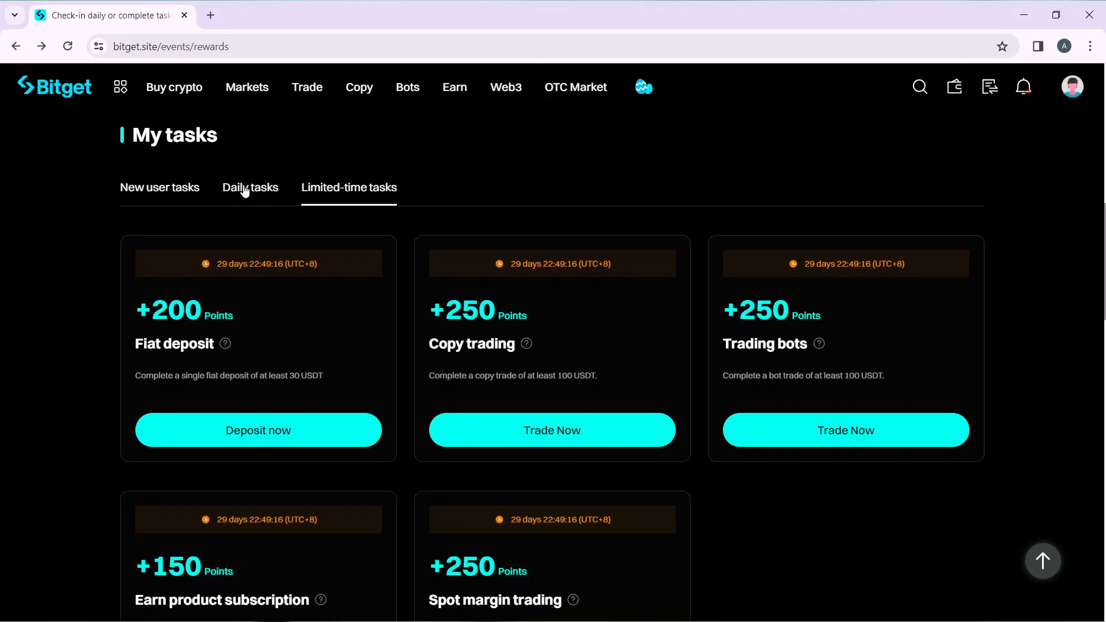
pyautogui.click(250, 187)
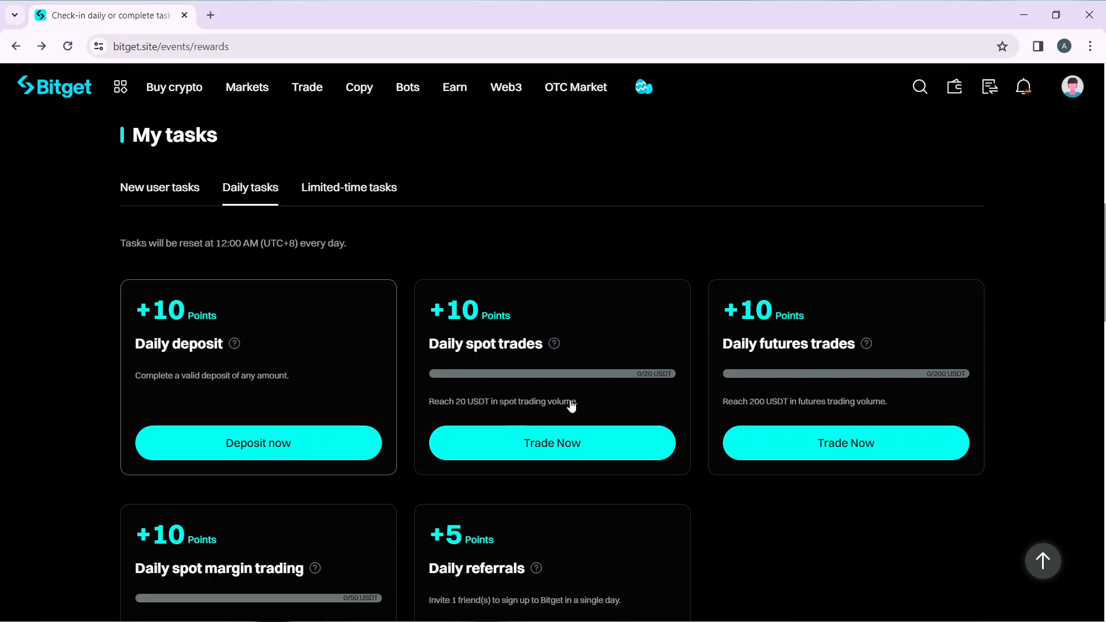
pyautogui.moveTo(378, 190)
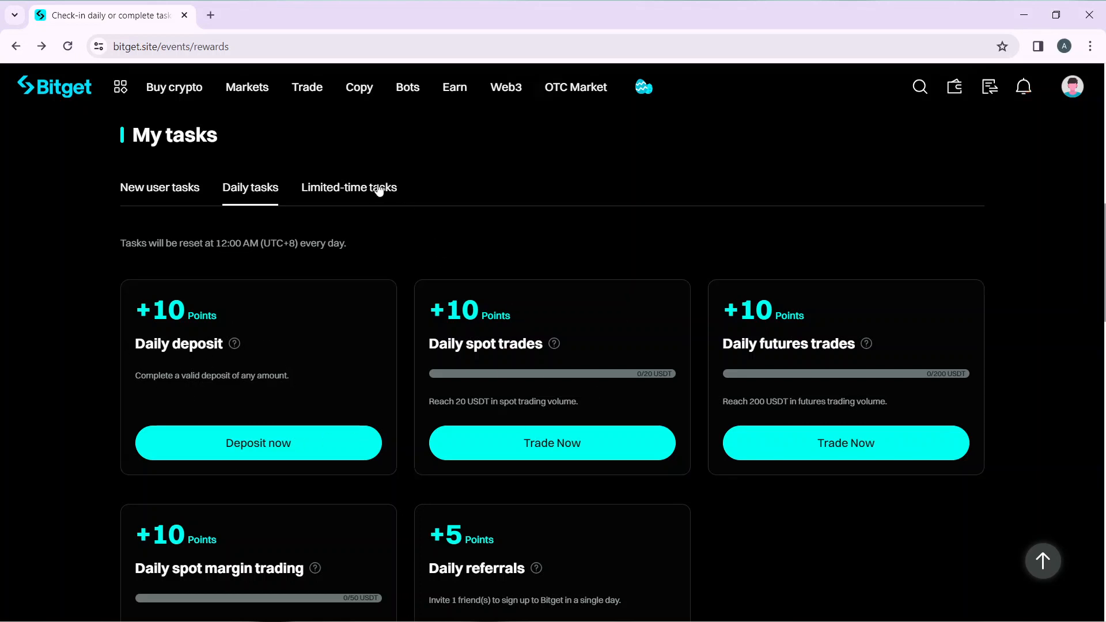
pyautogui.click(349, 187)
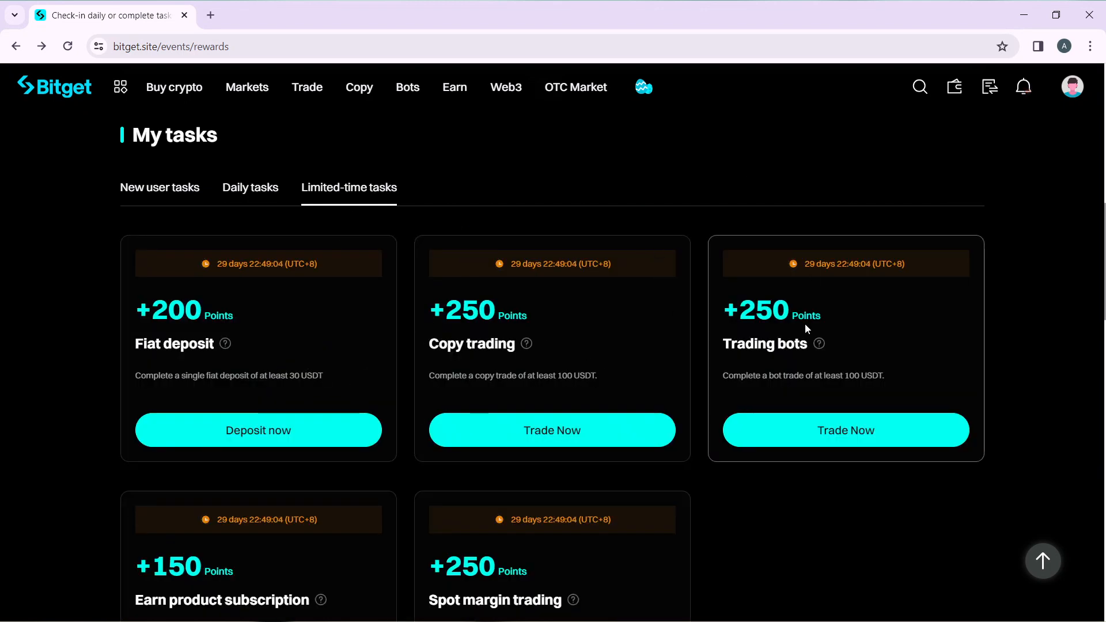
# Reach the Redeem coupons section and start redeeming the 5 USDT spot fee coupon for 500 points.
pyautogui.scroll(-3)
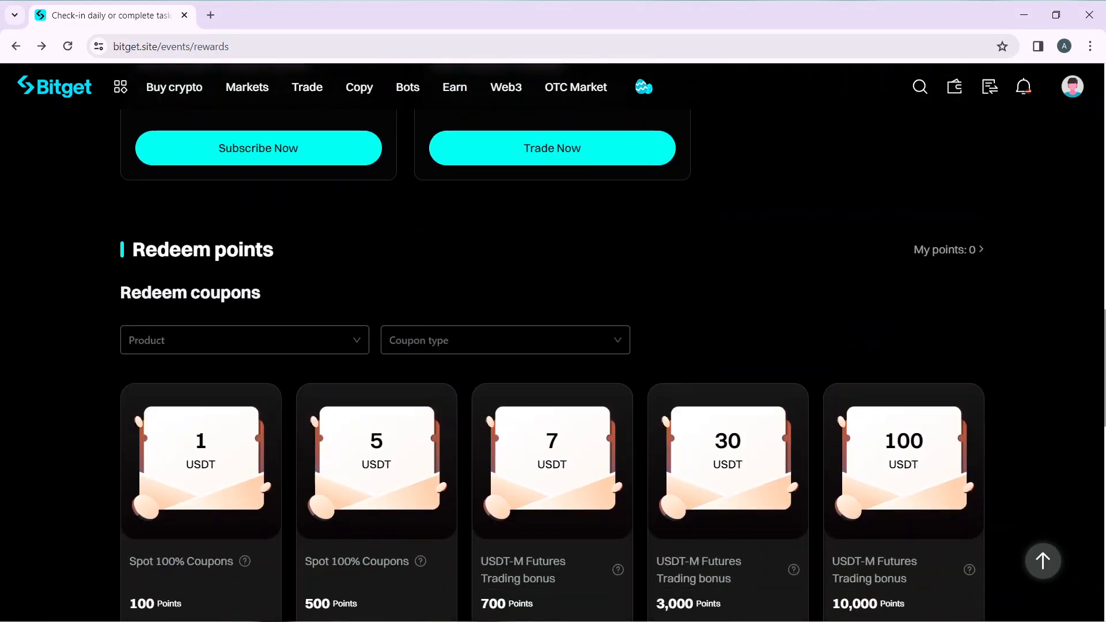
pyautogui.scroll(-3)
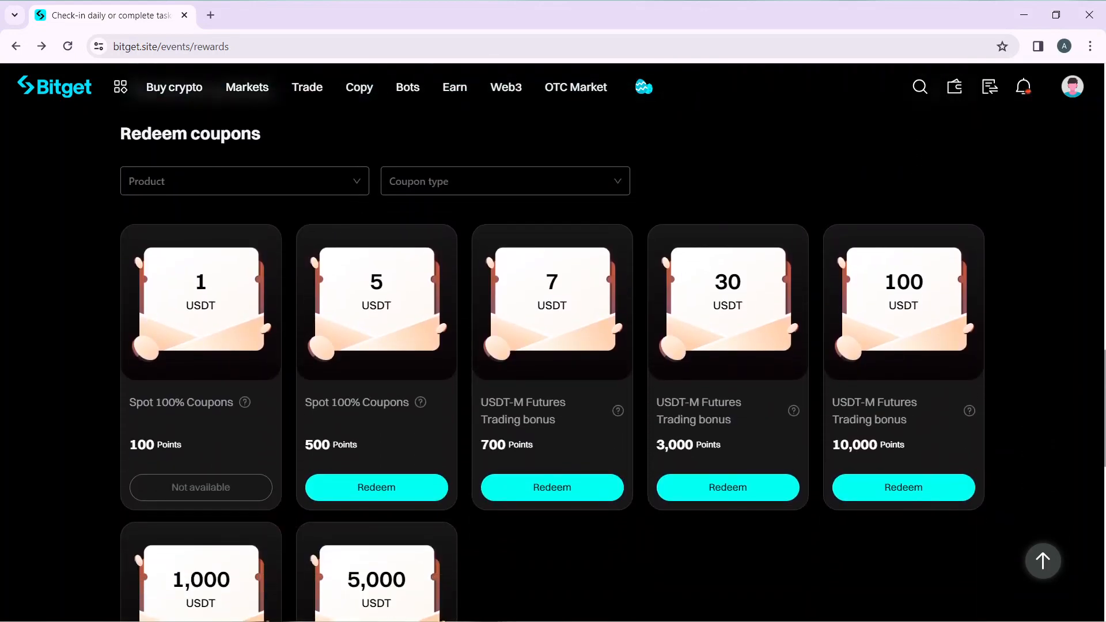
pyautogui.moveTo(169, 360)
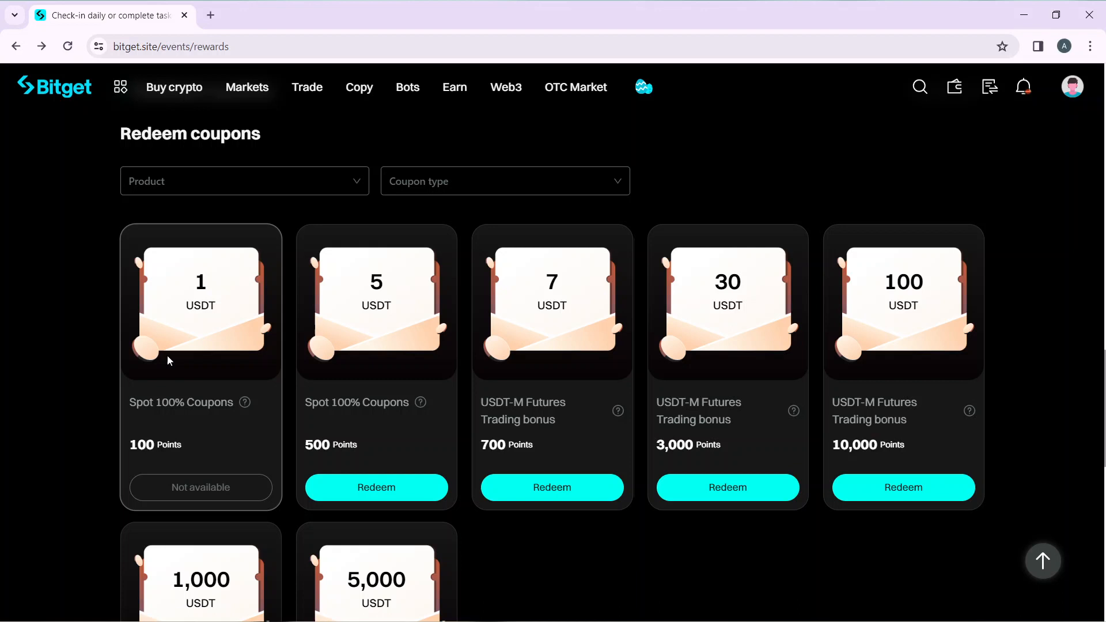
pyautogui.moveTo(221, 394)
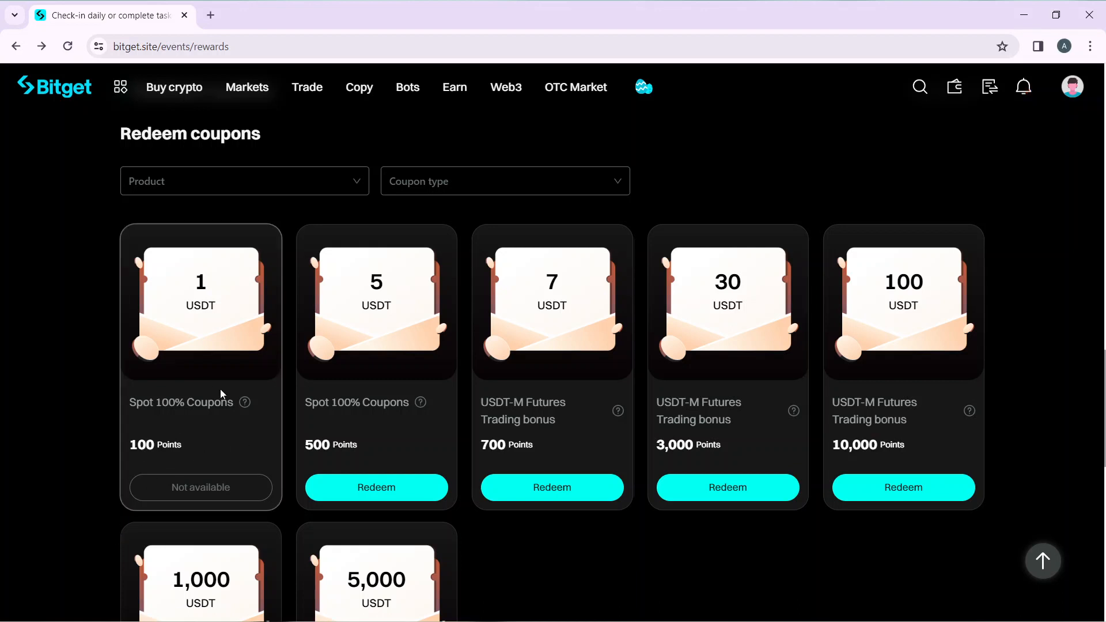
pyautogui.moveTo(189, 470)
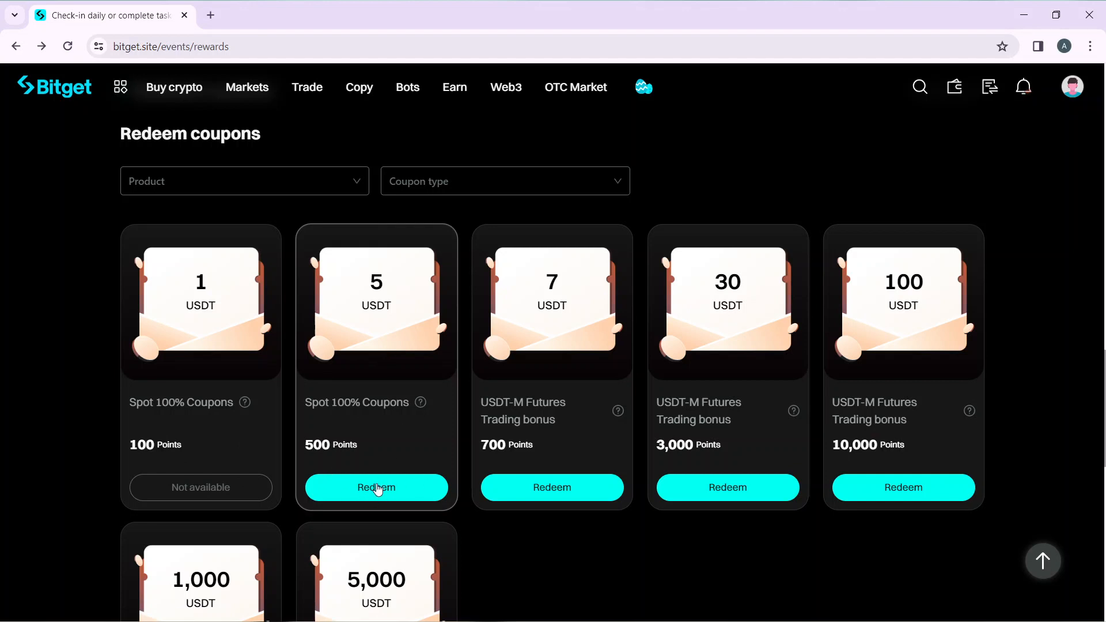
pyautogui.moveTo(682, 470)
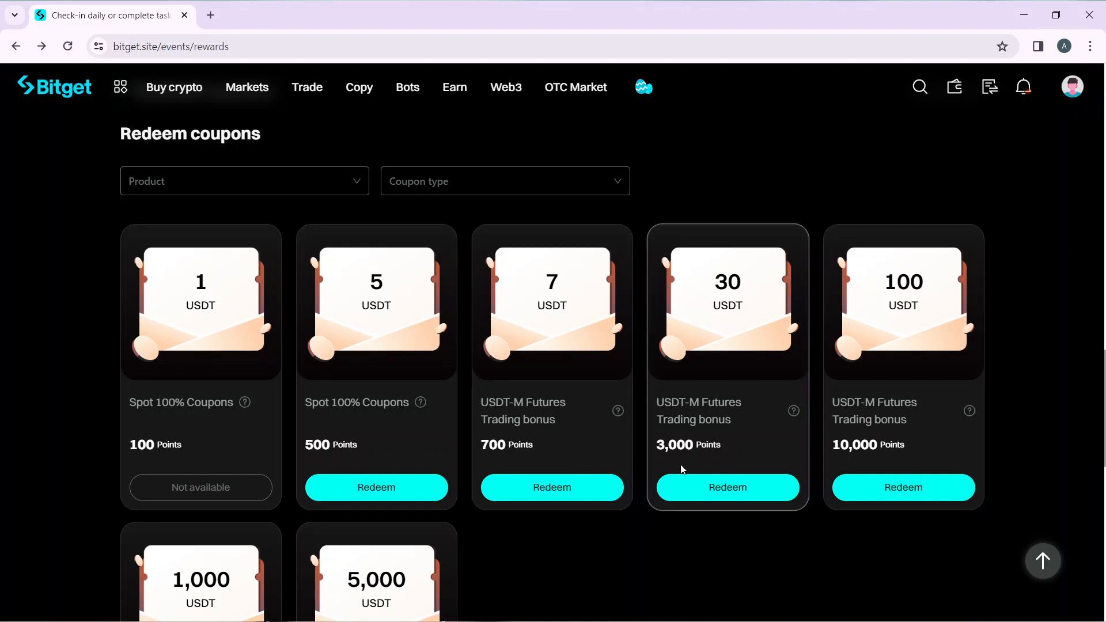
pyautogui.scroll(-3)
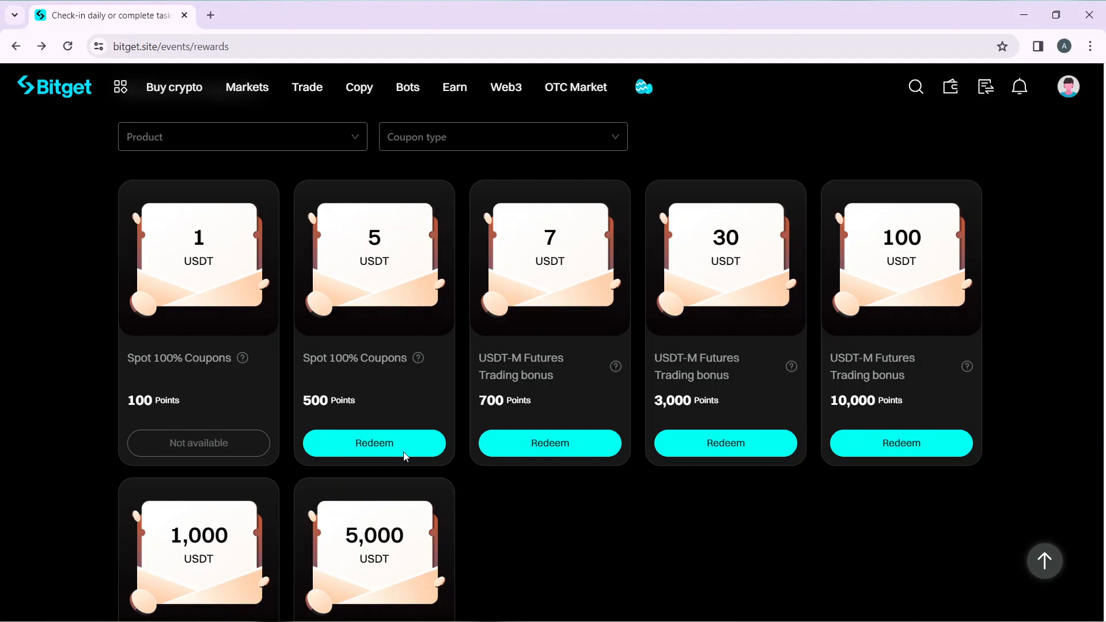
pyautogui.click(373, 442)
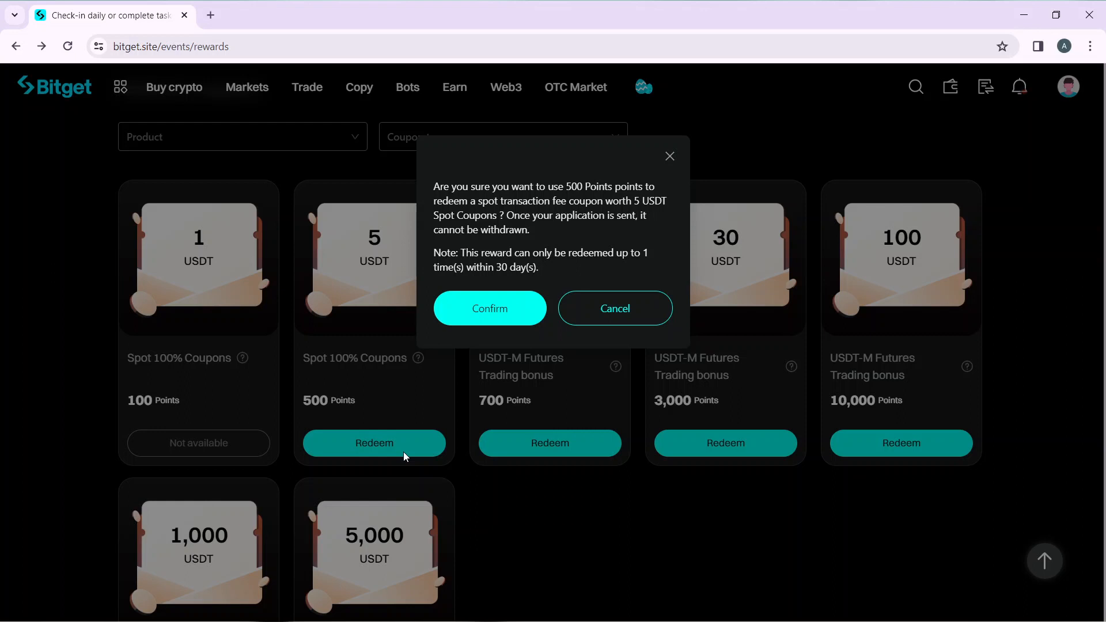
pyautogui.moveTo(503, 317)
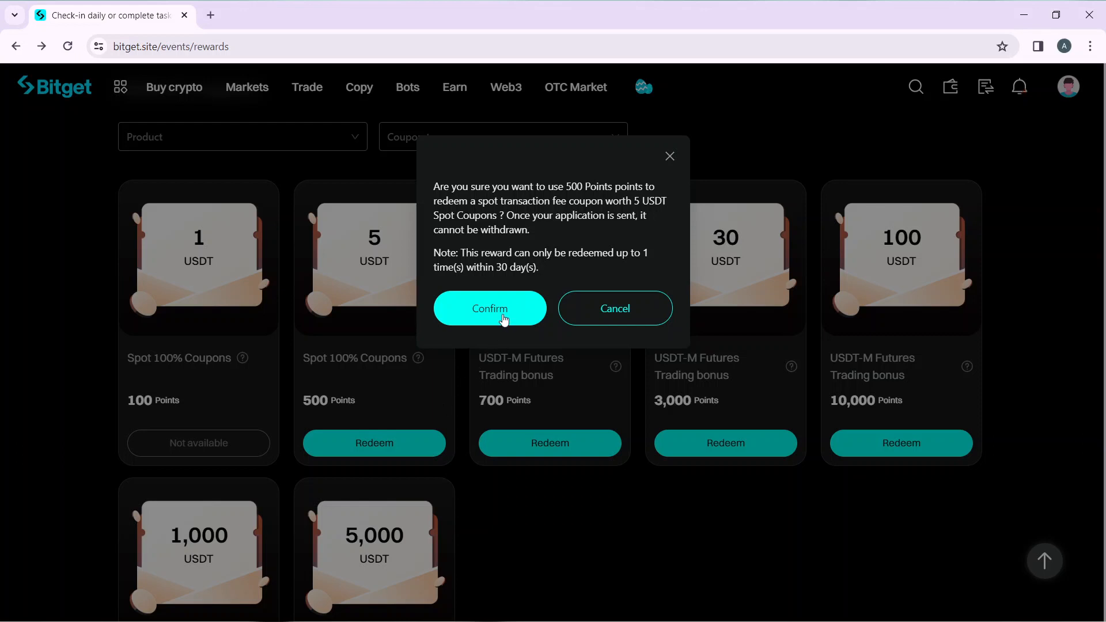
pyautogui.moveTo(617, 139)
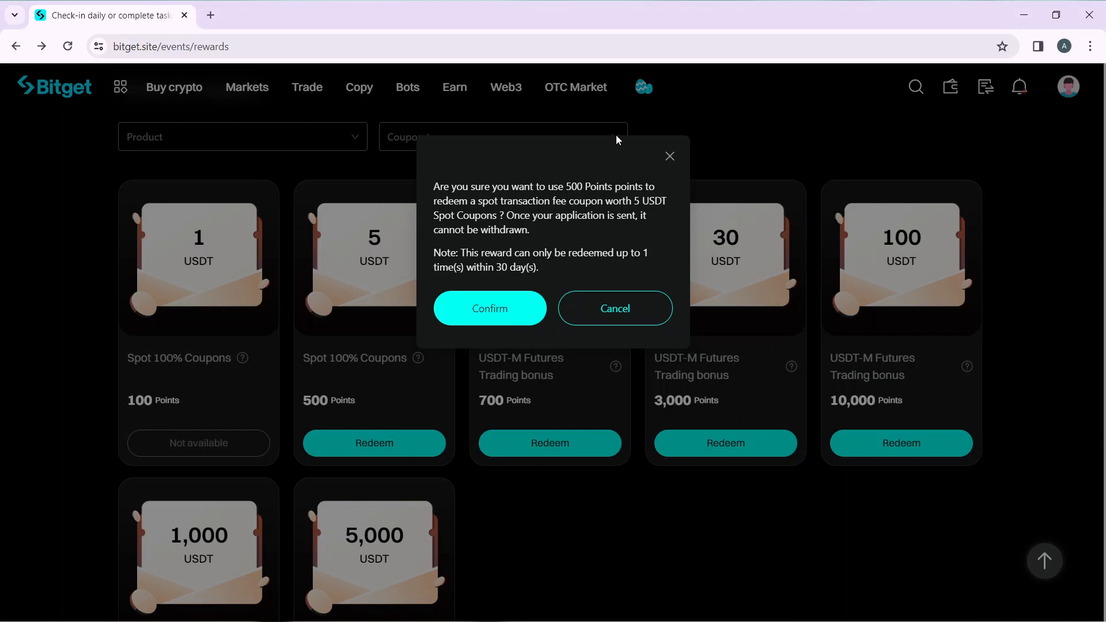
pyautogui.moveTo(669, 157)
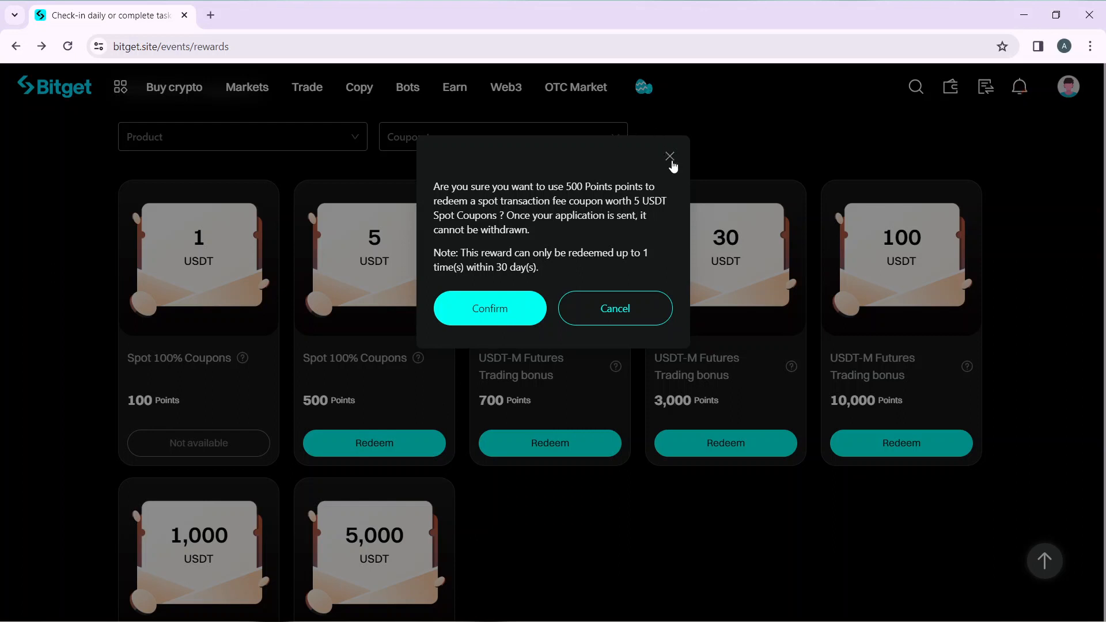
pyautogui.click(669, 156)
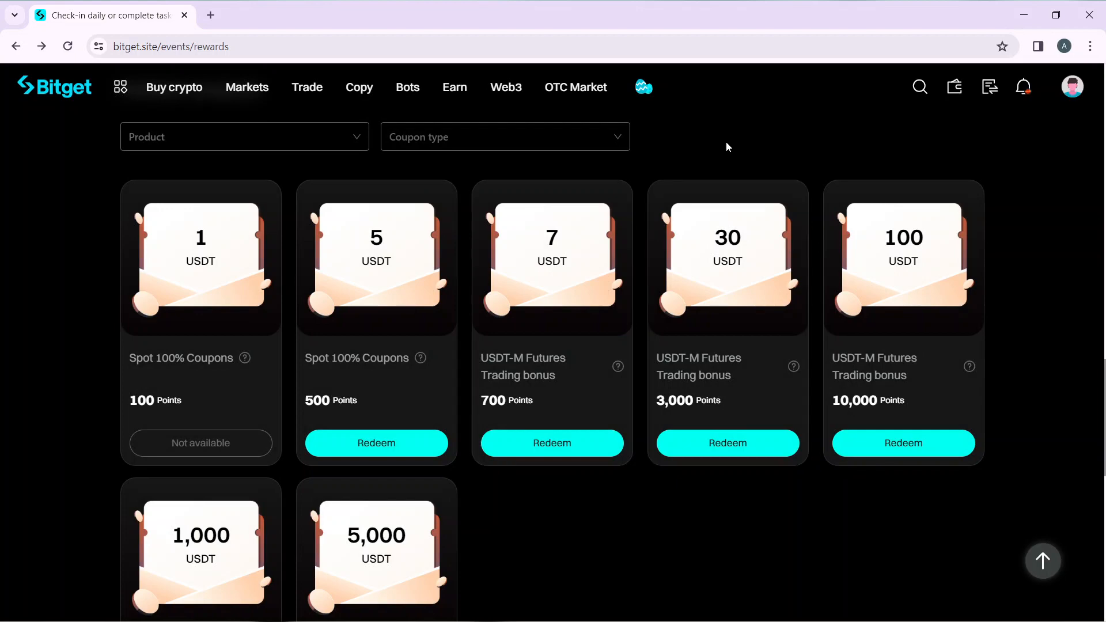